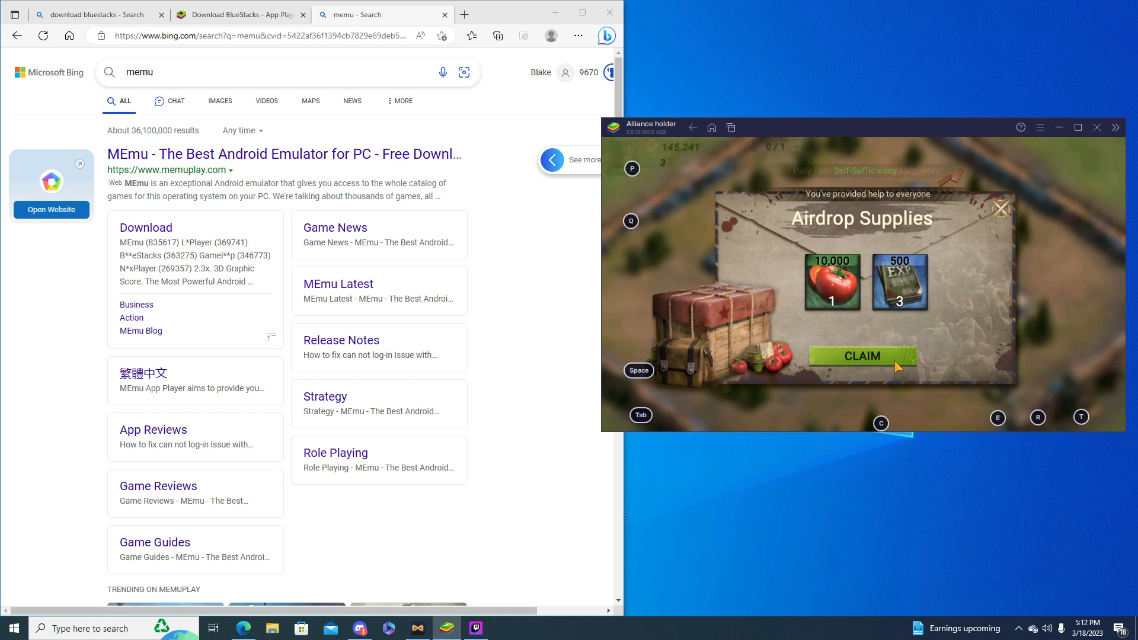
# Open the MEmu Play site from the Bing results and bring Edge back up to view it
pyautogui.click(861, 356)
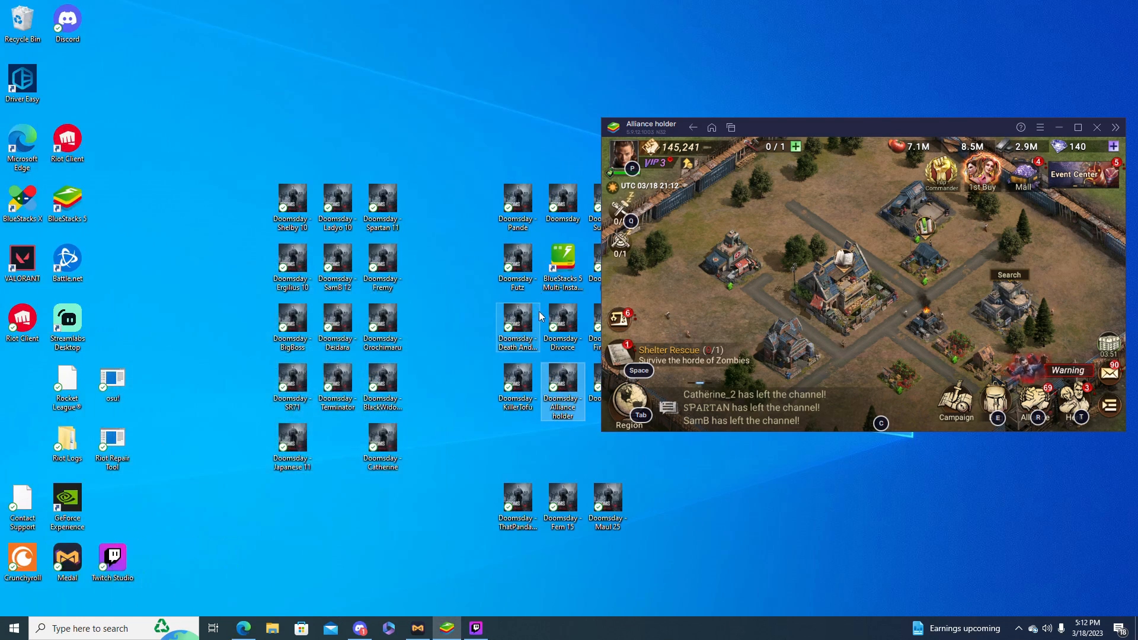
pyautogui.click(243, 628)
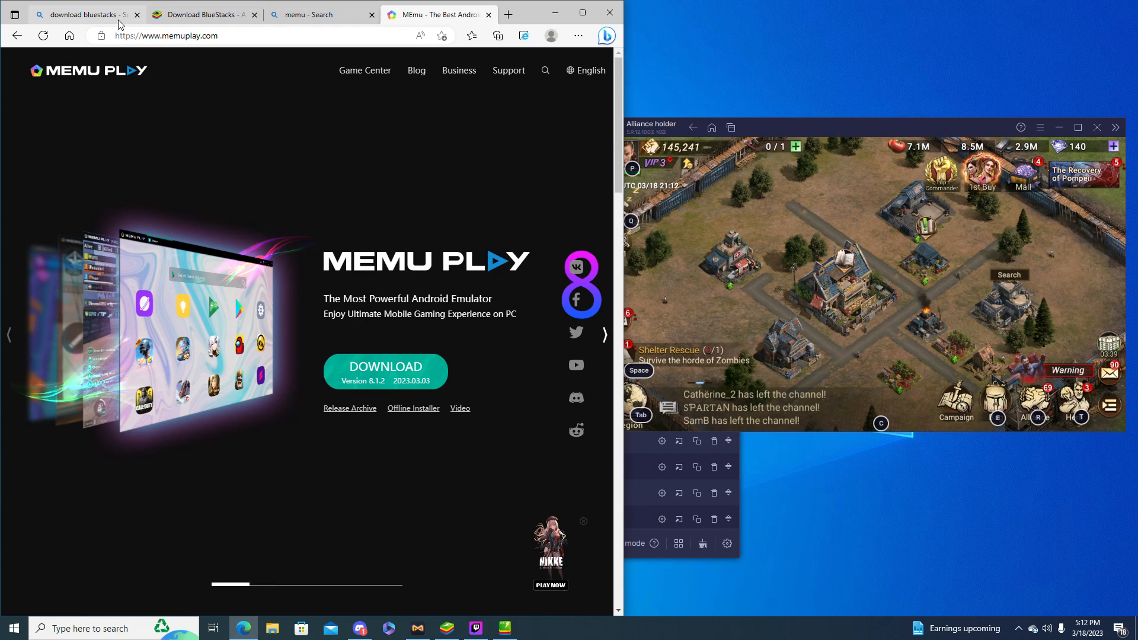
# Revisit the 'download bluestacks' results tab, then leave Edge for the Multi-Instance Manager
pyautogui.click(85, 14)
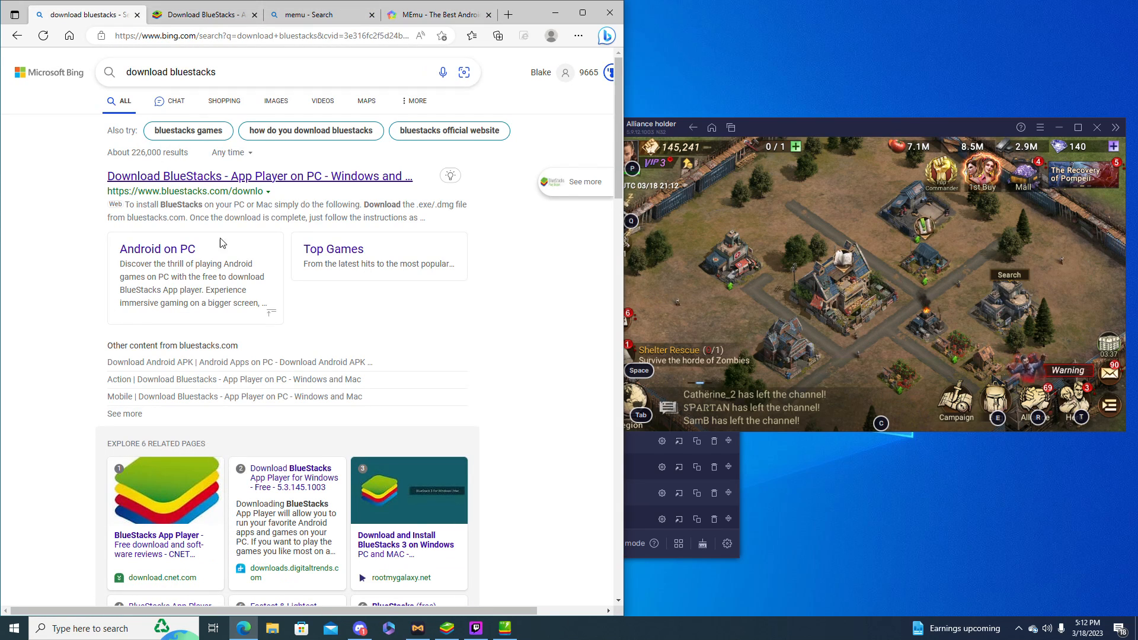
pyautogui.click(311, 14)
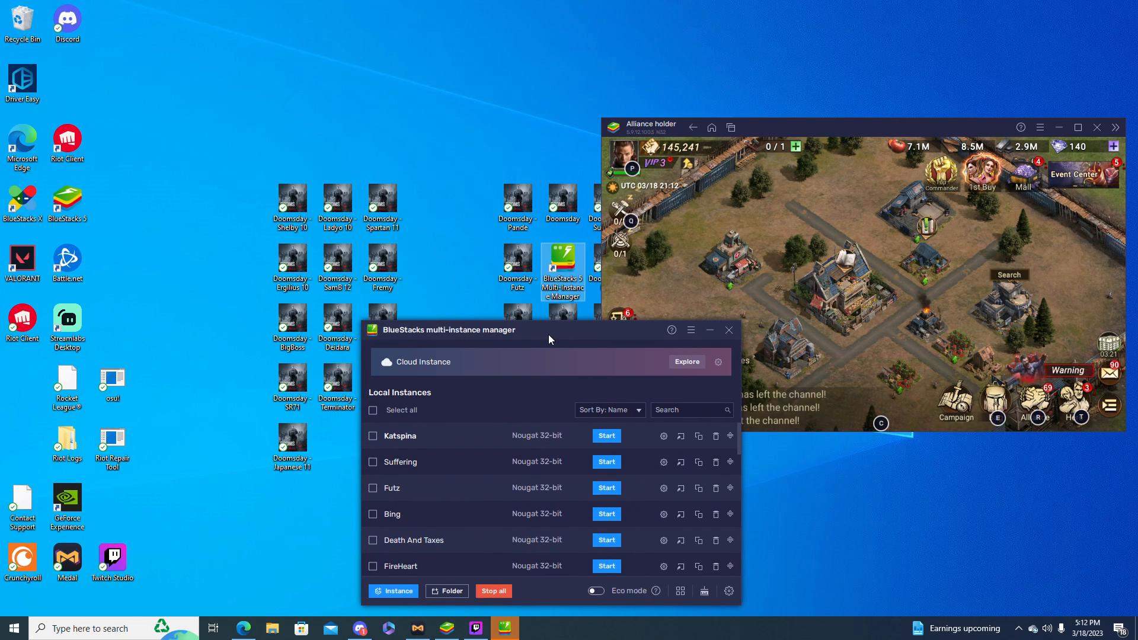
pyautogui.click(394, 591)
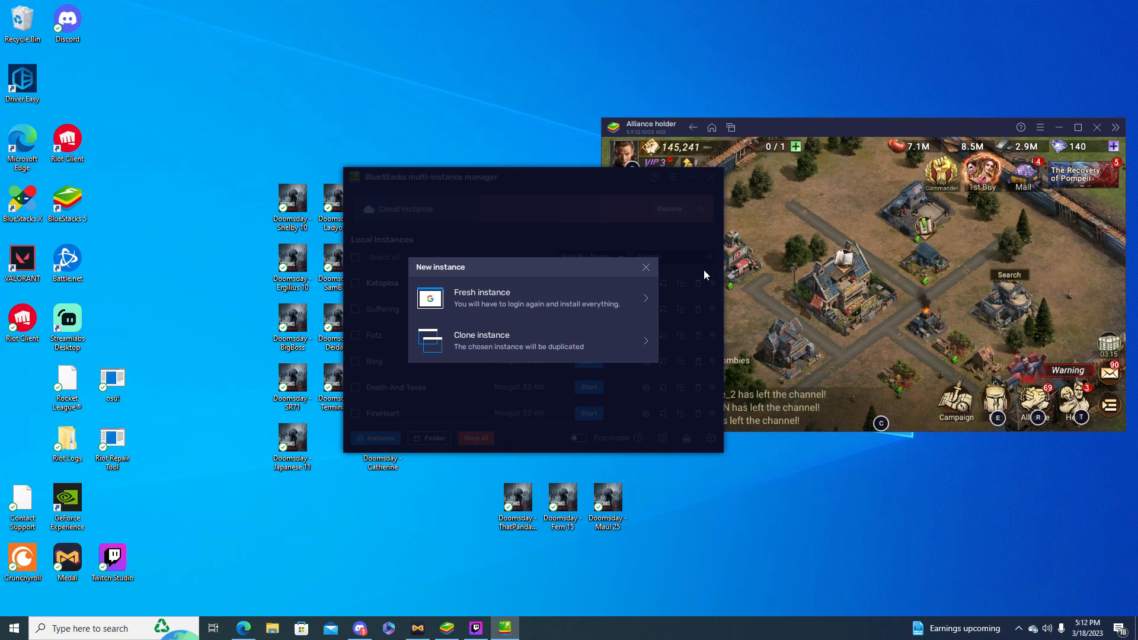
pyautogui.moveTo(645, 266)
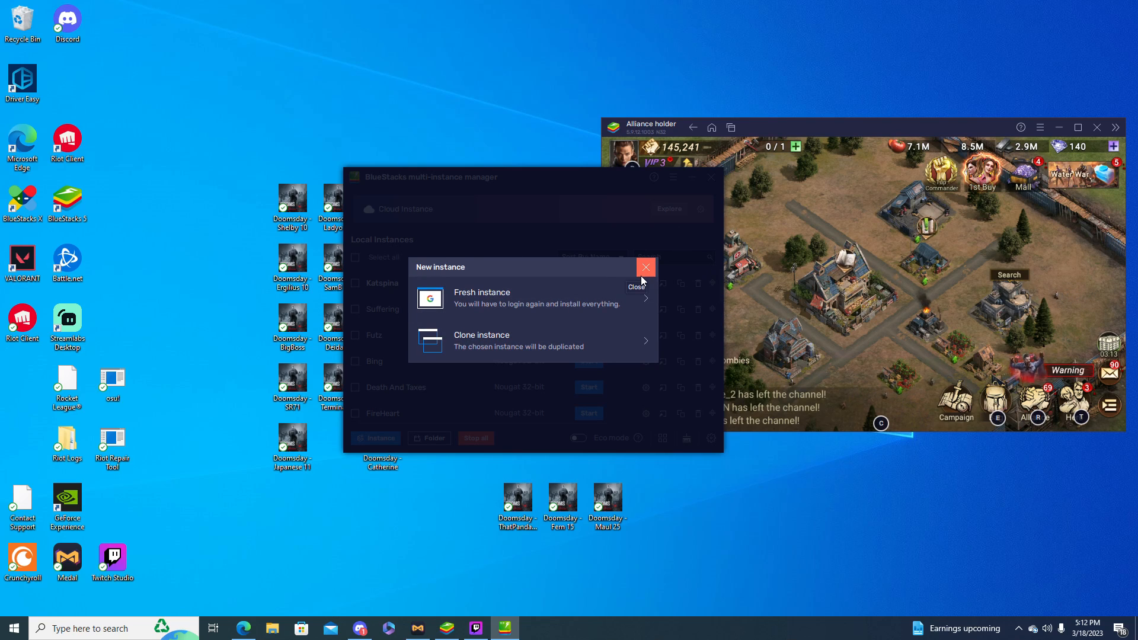
pyautogui.click(645, 266)
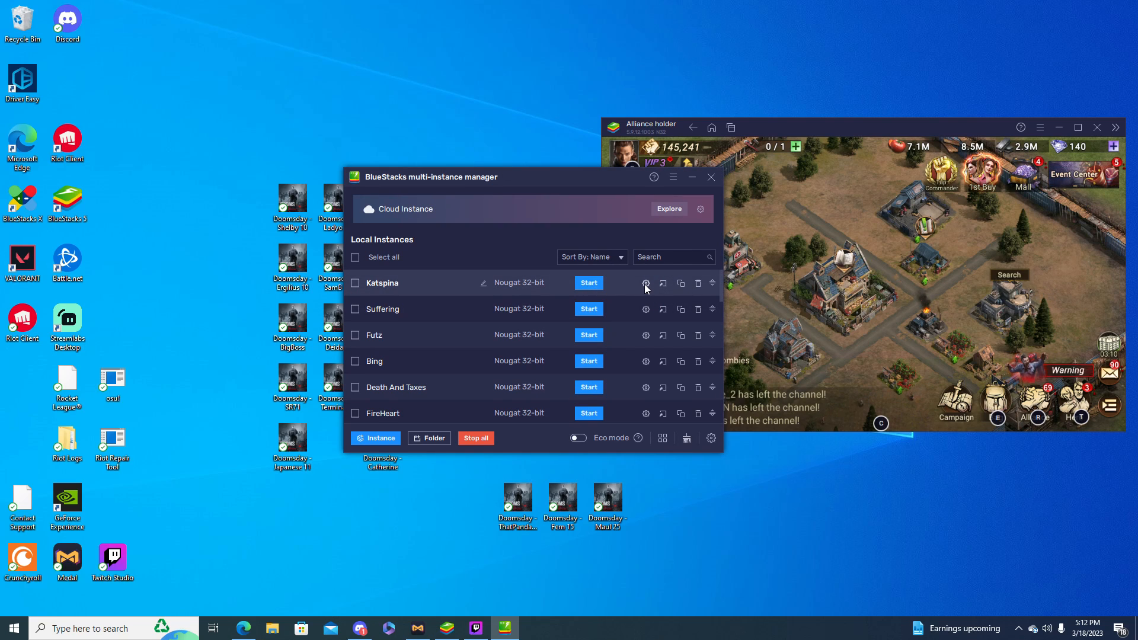
pyautogui.click(645, 282)
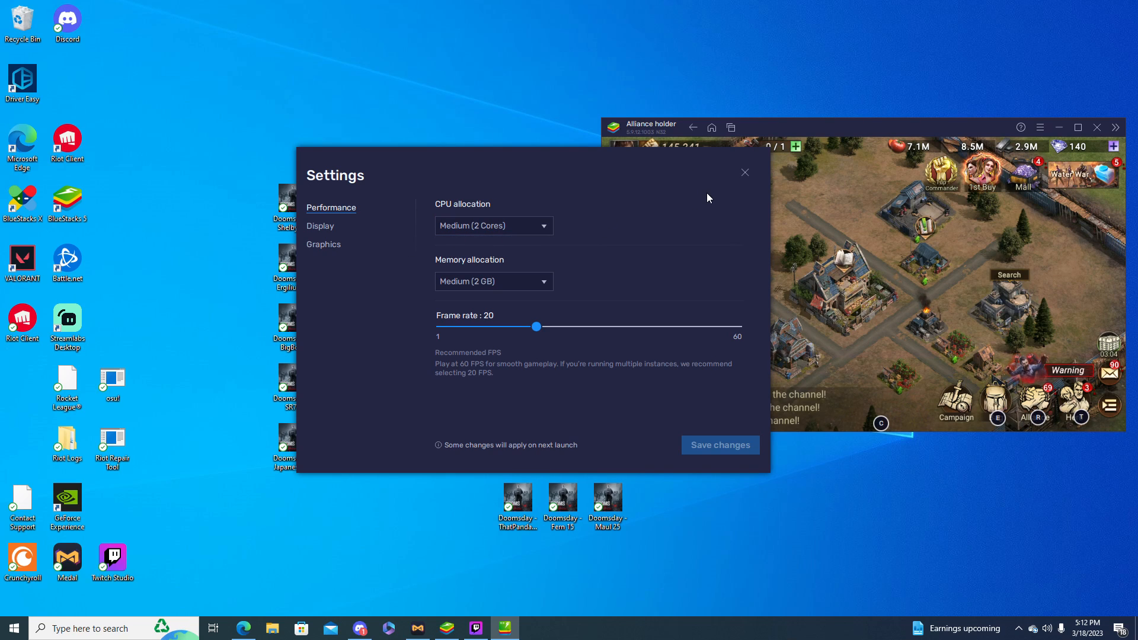
pyautogui.click(494, 226)
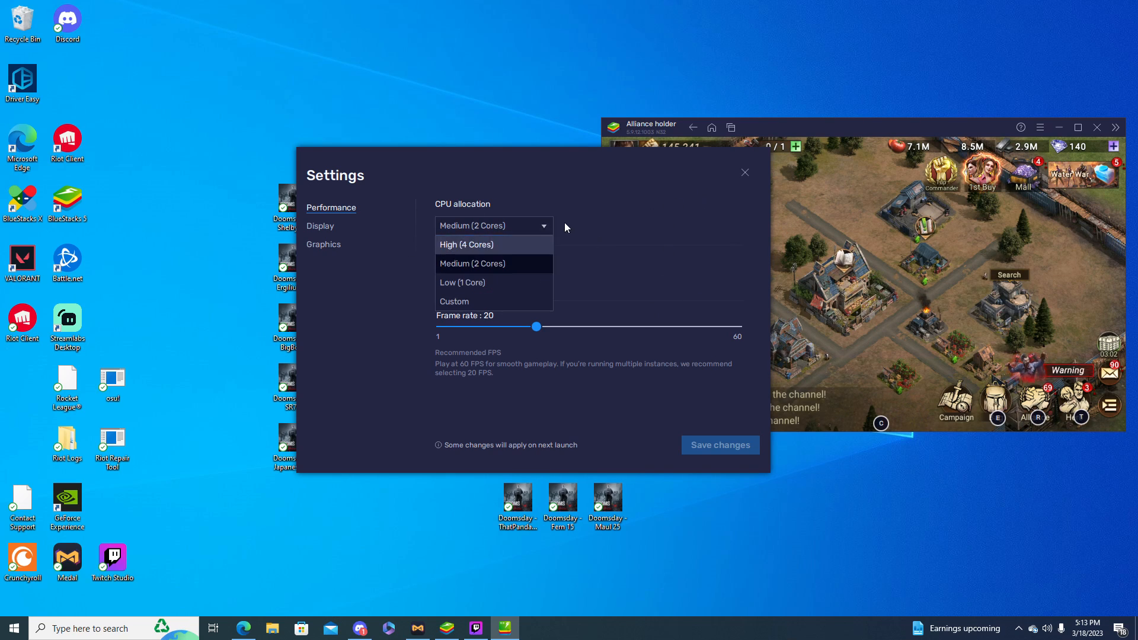
pyautogui.click(321, 225)
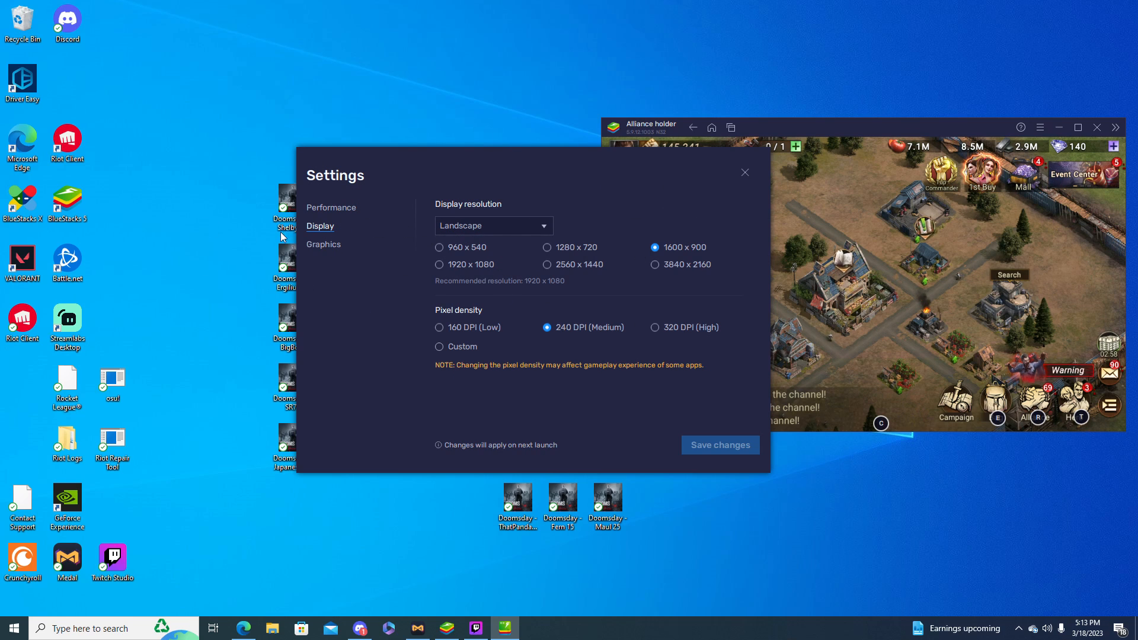
pyautogui.click(322, 244)
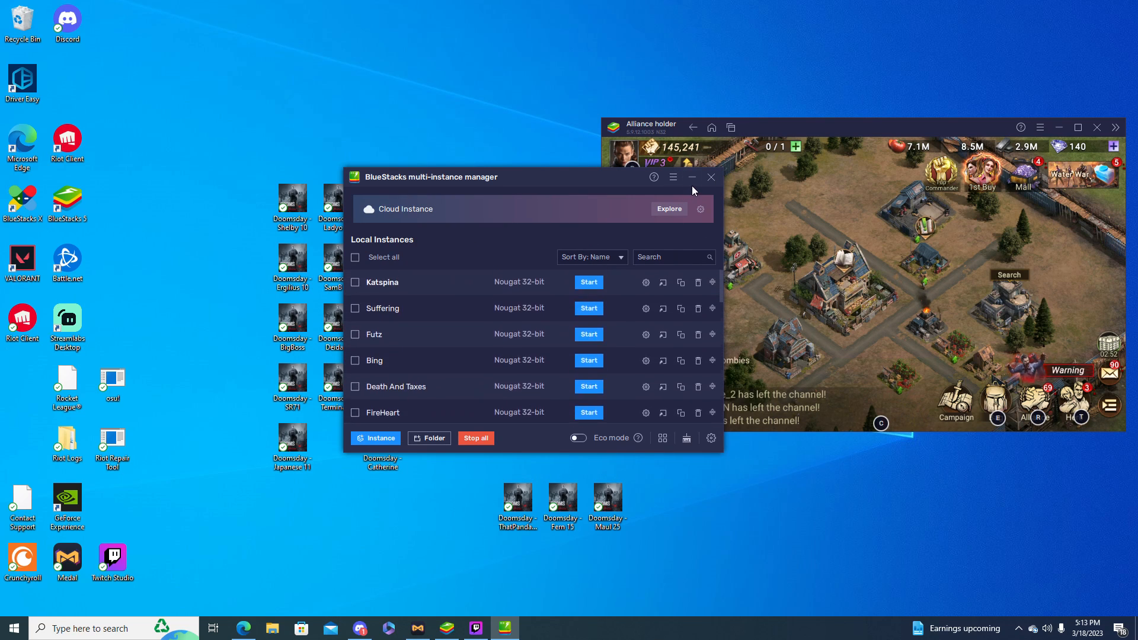
# View the commander info in the Alliance holder game and start the Suffering instance
pyautogui.click(710, 177)
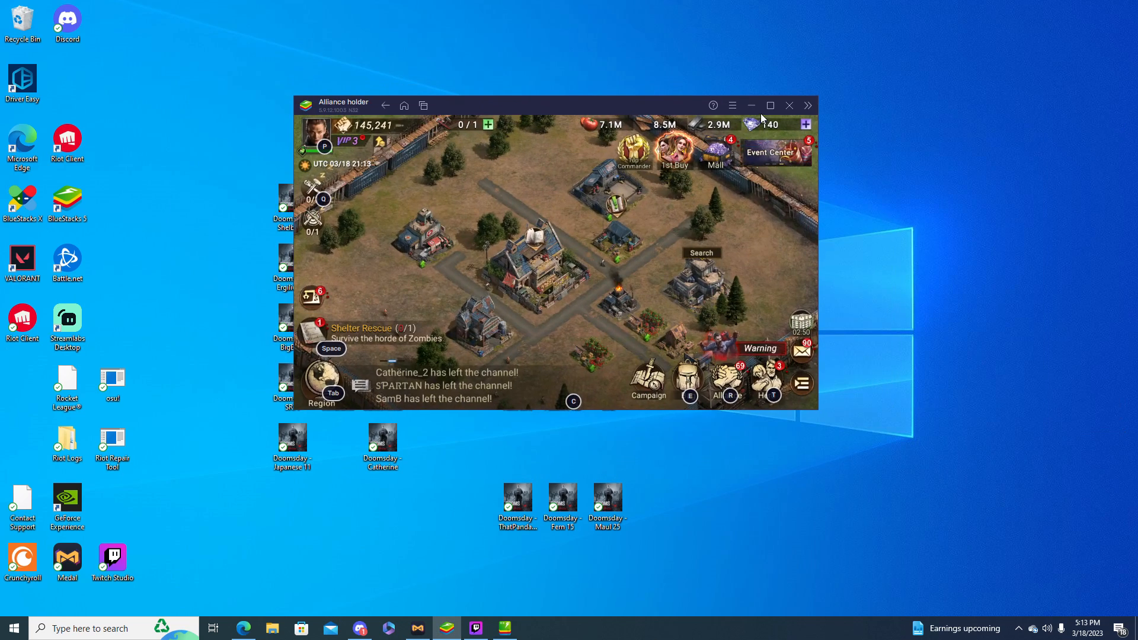
pyautogui.click(771, 105)
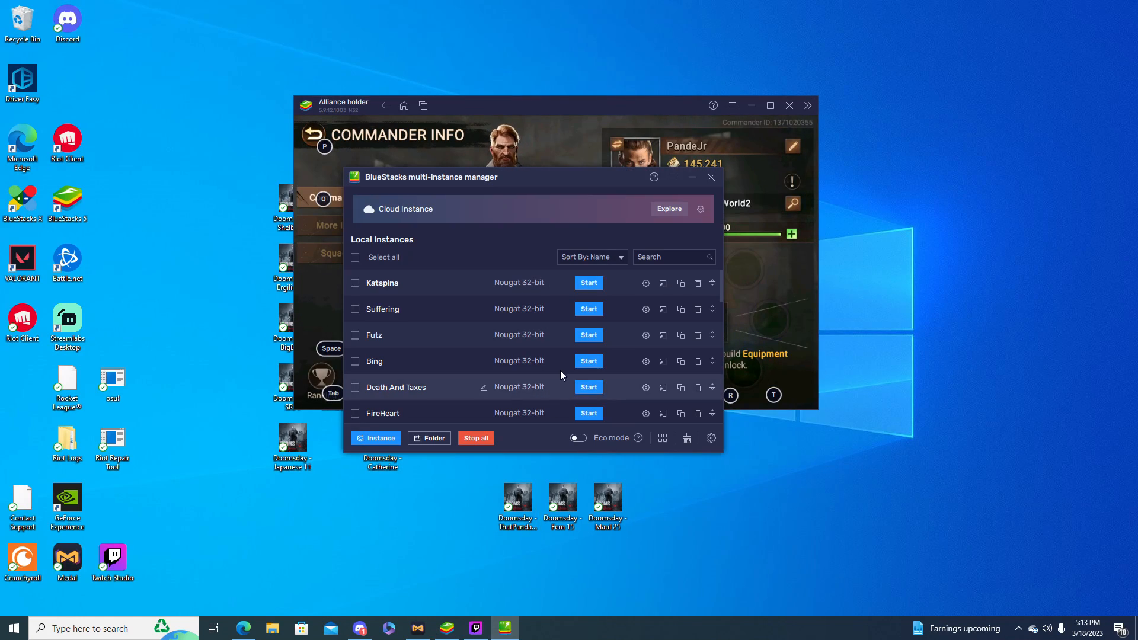
pyautogui.click(588, 308)
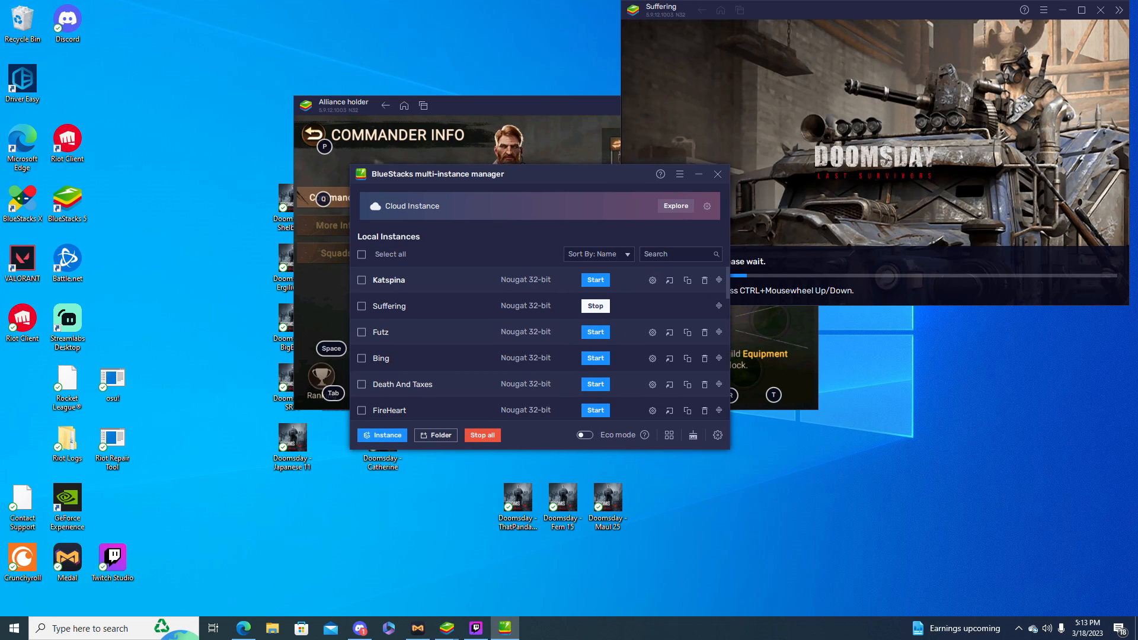
# Bring the Alliance holder game window forward to reach its account settings
pyautogui.click(719, 174)
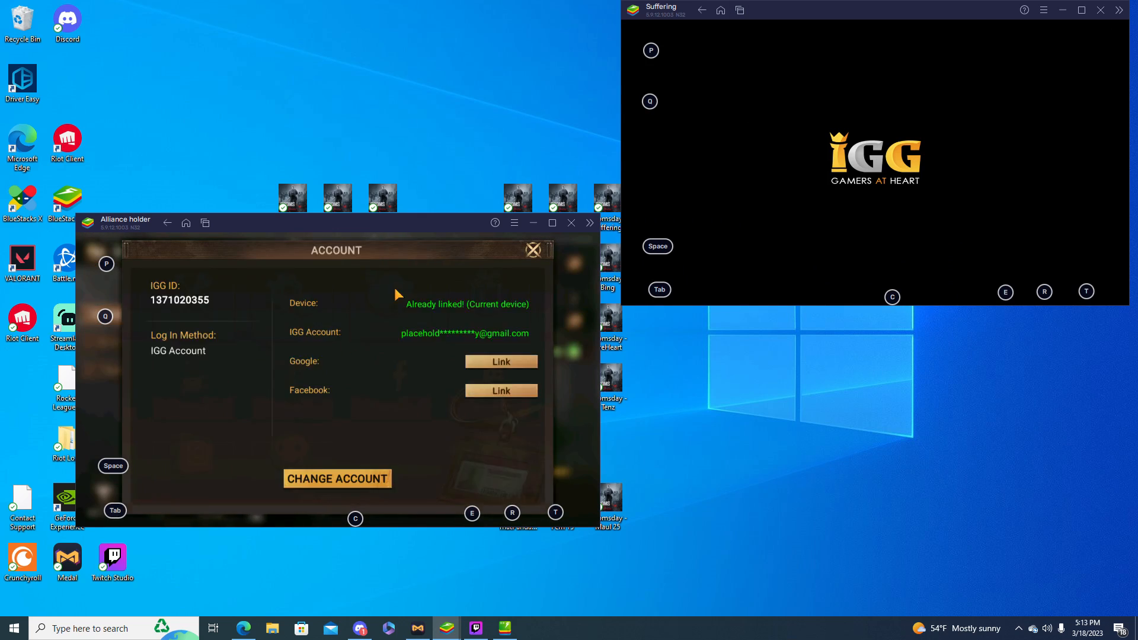
# Go through Change Account to the IGG registration form, then close it without switching
pyautogui.click(336, 478)
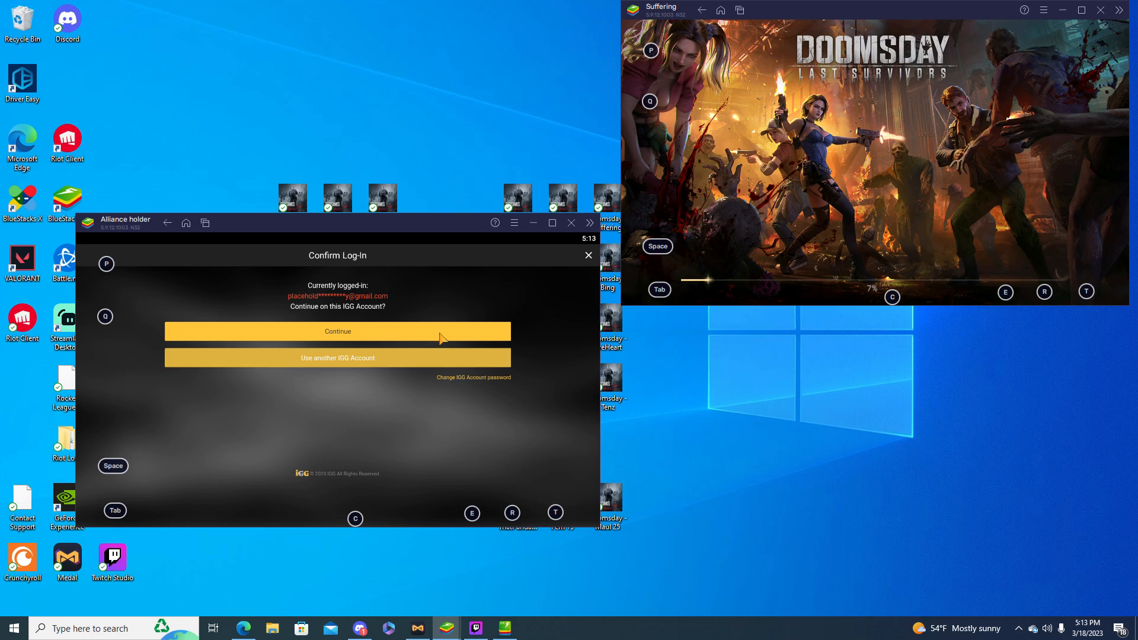
pyautogui.click(337, 358)
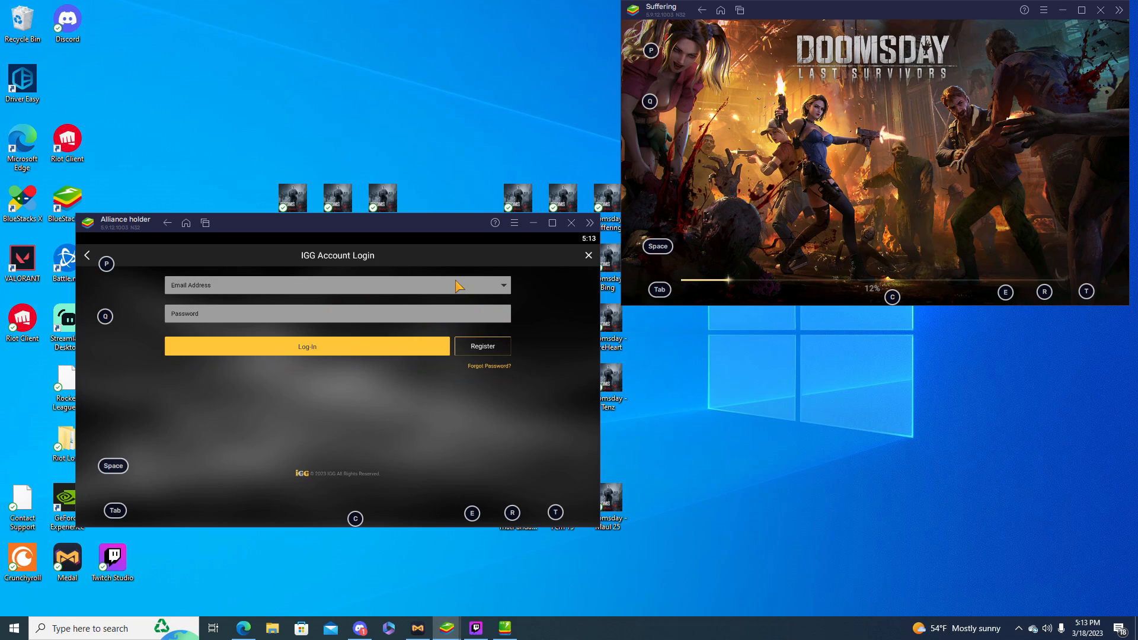
pyautogui.click(483, 347)
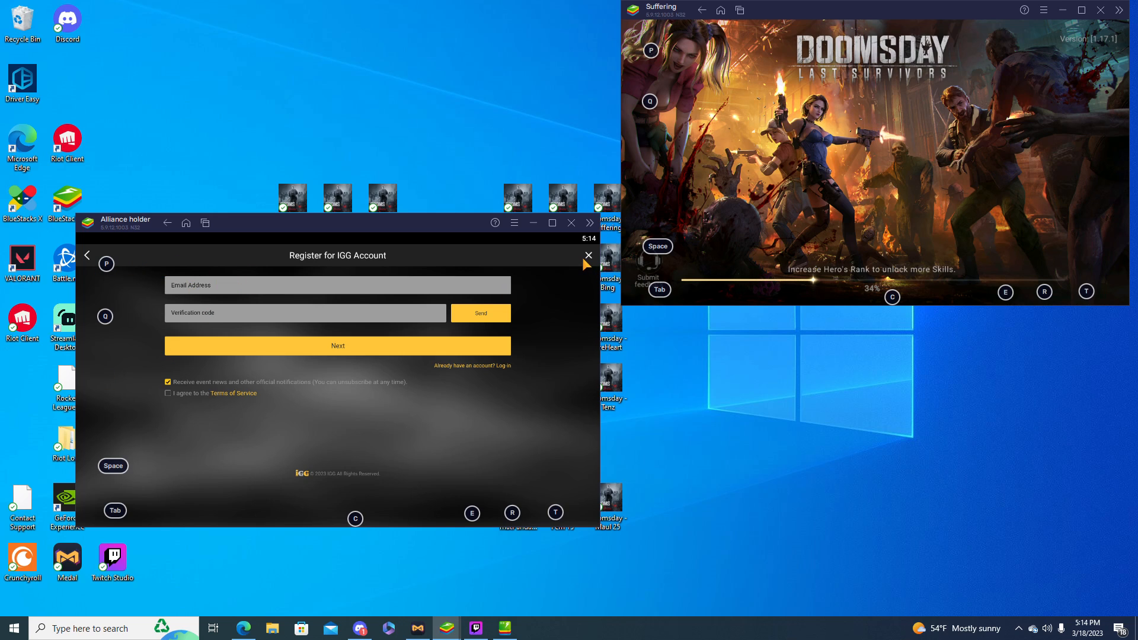
pyautogui.click(588, 256)
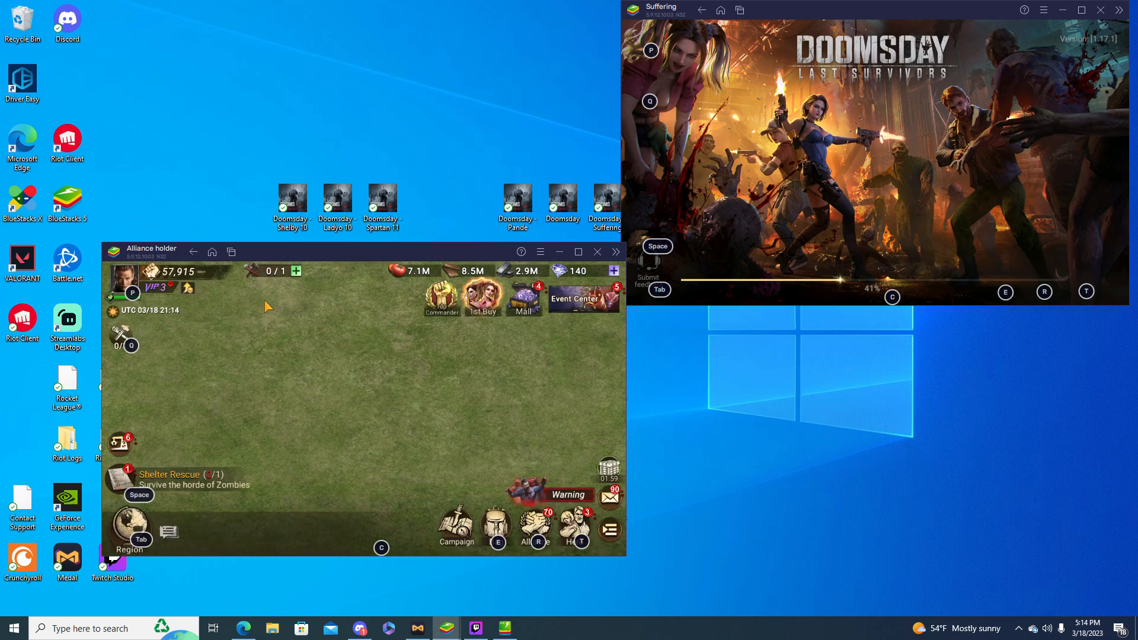
# Return Alliance holder to its base and switch Edge to the MEmu website tab
pyautogui.click(124, 276)
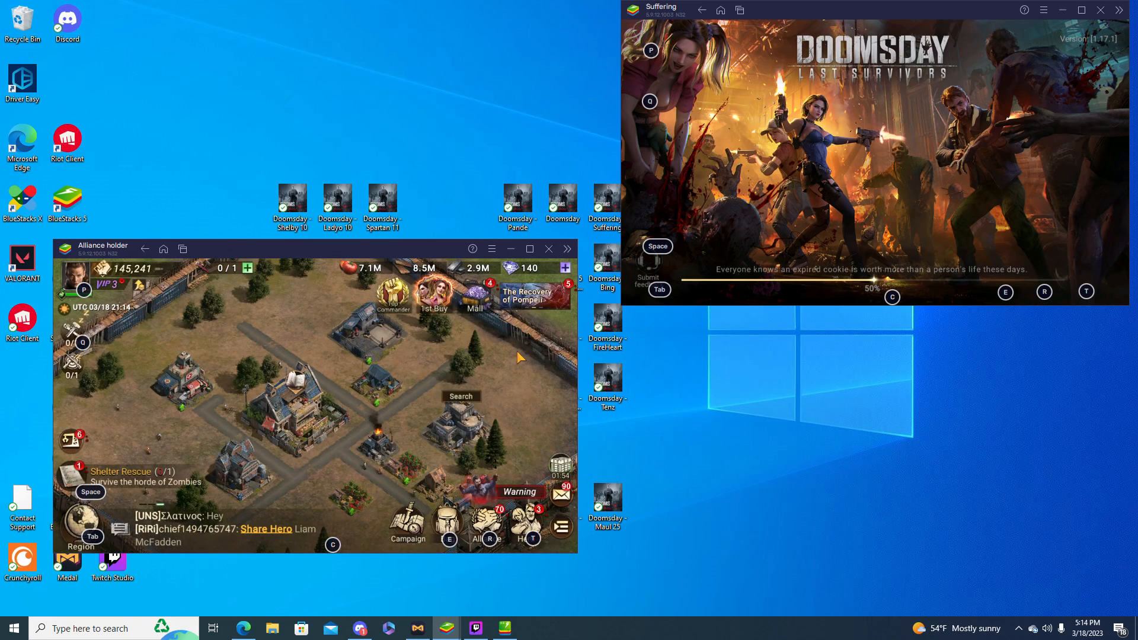
pyautogui.moveTo(768, 321)
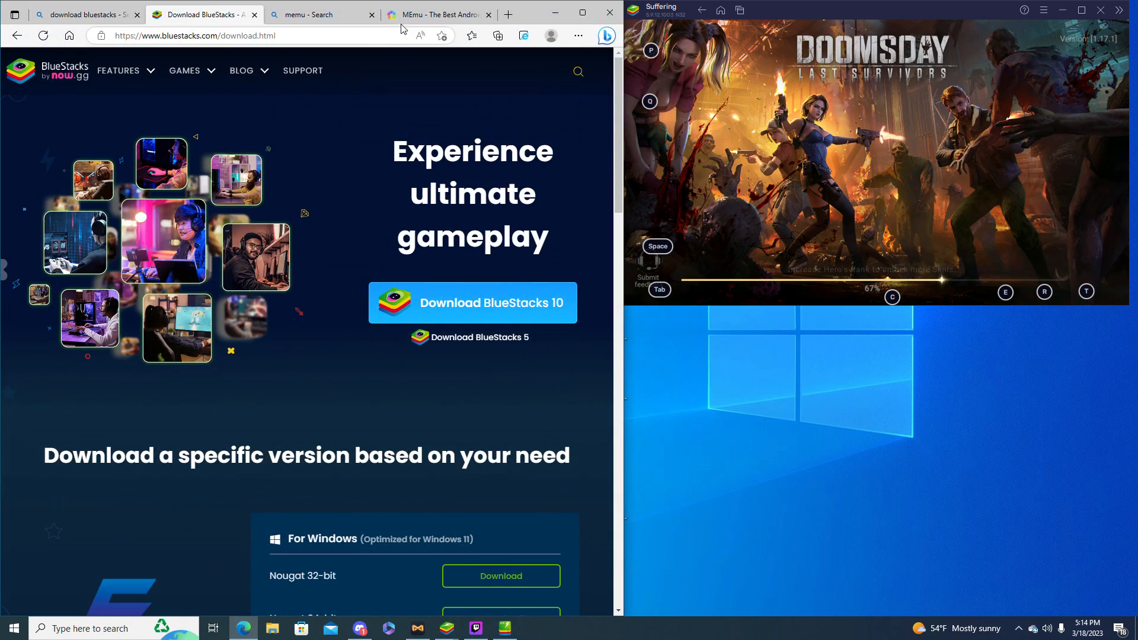
pyautogui.click(436, 14)
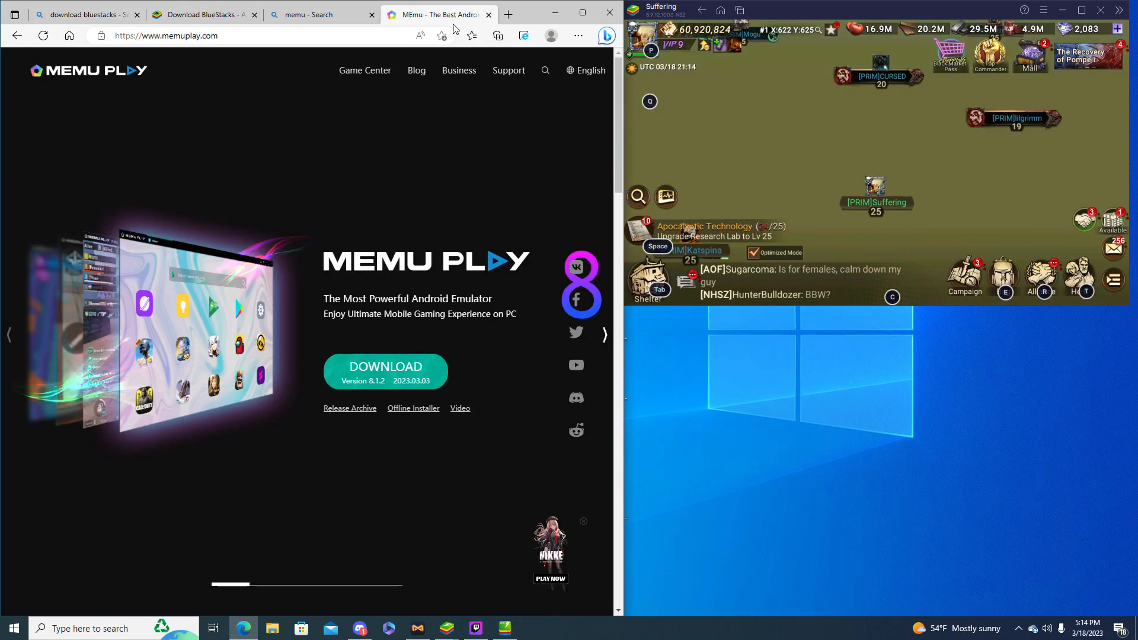